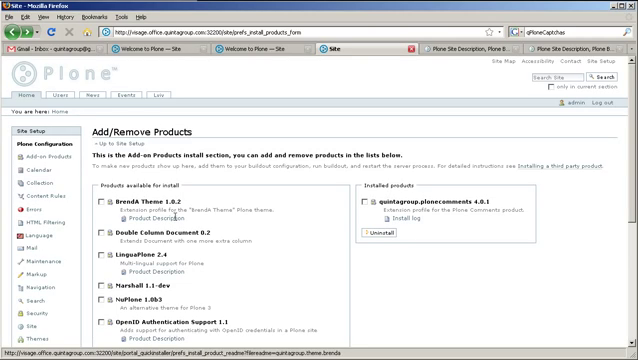
- Submit James Brown's 'Great Article!' comment from the article's comment form for moderation
{"action": "scroll", "scroll_direction": "down", "scroll_amount": 3}
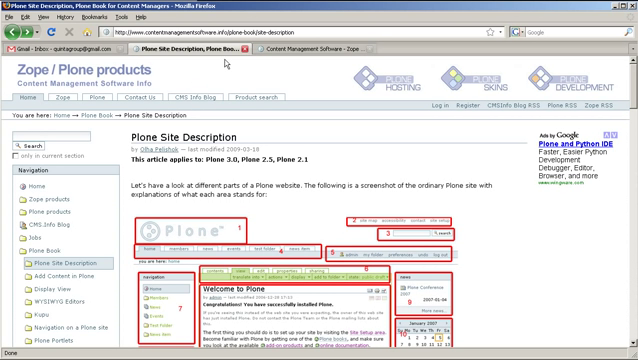
{"action": "mouse_move", "coordinate": [243, 74]}
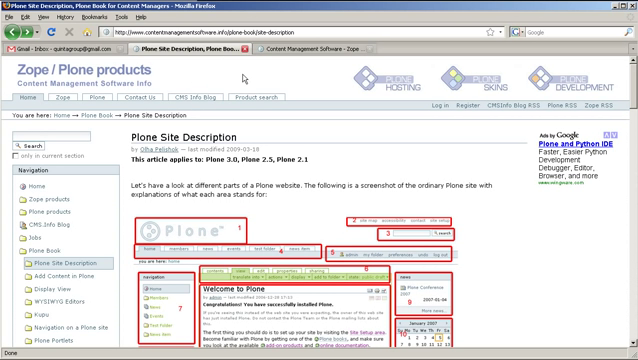
{"action": "mouse_move", "coordinate": [390, 170]}
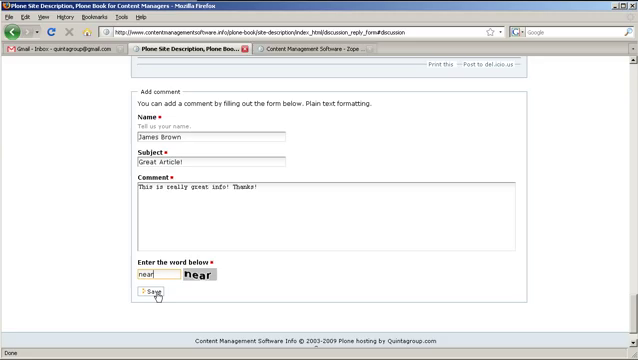
{"action": "left_click", "coordinate": [147, 292]}
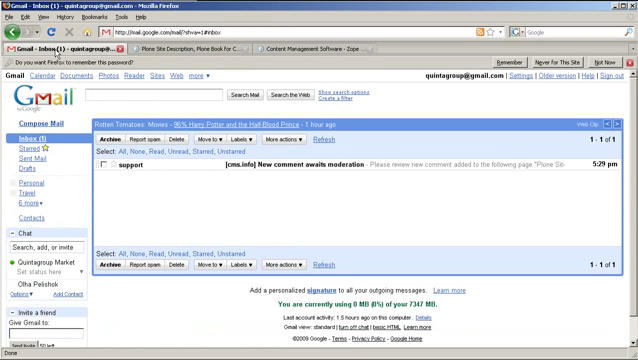
{"action": "mouse_move", "coordinate": [118, 127]}
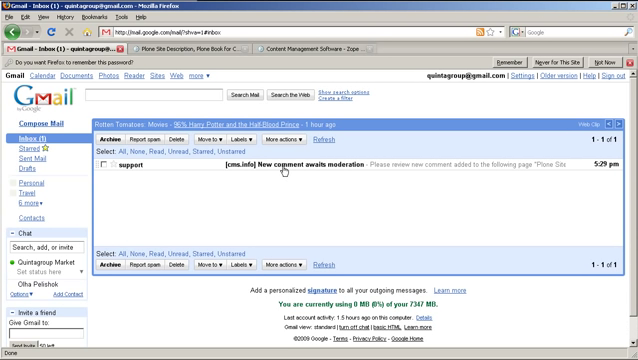
{"action": "mouse_move", "coordinate": [285, 170]}
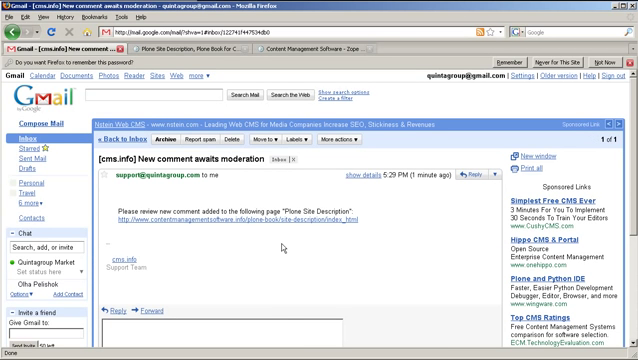
{"action": "mouse_move", "coordinate": [285, 249]}
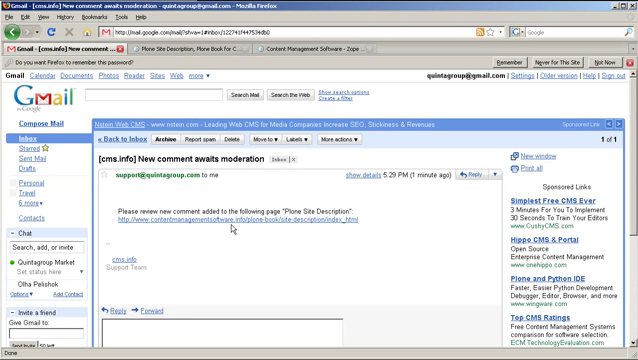
{"action": "mouse_move", "coordinate": [230, 228]}
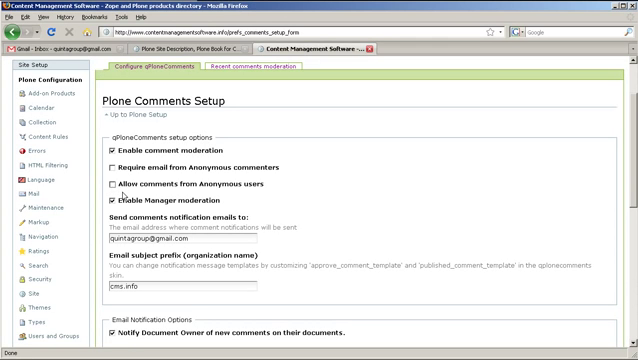
{"action": "mouse_move", "coordinate": [393, 283]}
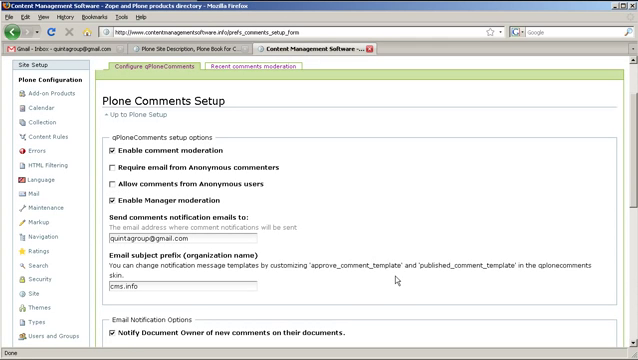
{"action": "scroll", "scroll_direction": "down", "scroll_amount": 3}
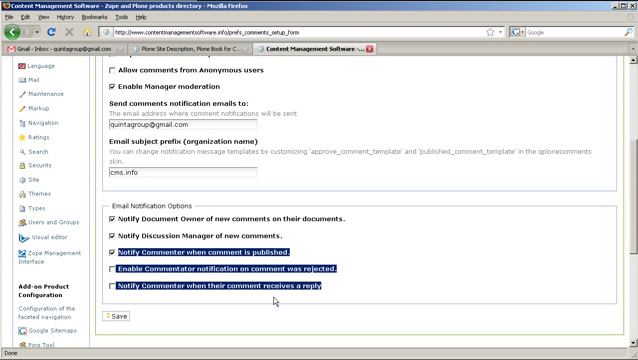
{"action": "mouse_move", "coordinate": [374, 297]}
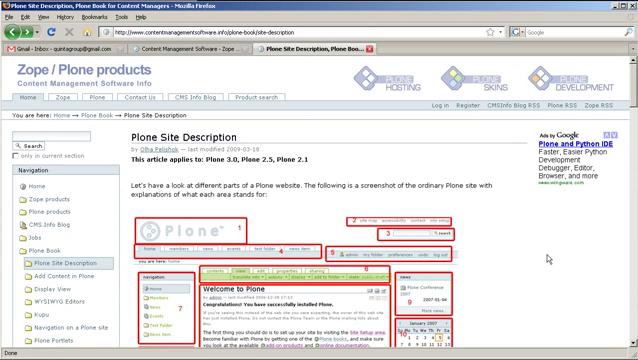
{"action": "mouse_move", "coordinate": [537, 252]}
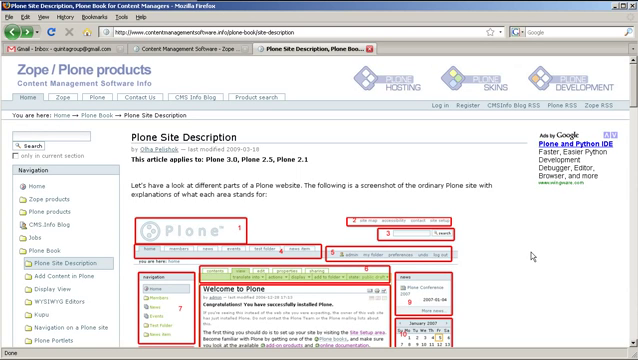
- Scroll down to see James Brown's published 'Great Article!' comment below the article
{"action": "scroll", "scroll_direction": "down", "scroll_amount": 3}
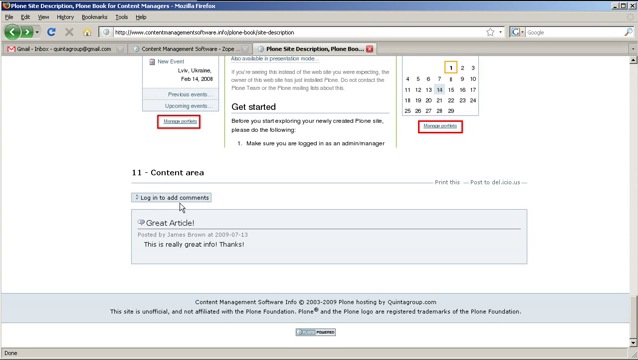
{"action": "mouse_move", "coordinate": [178, 205]}
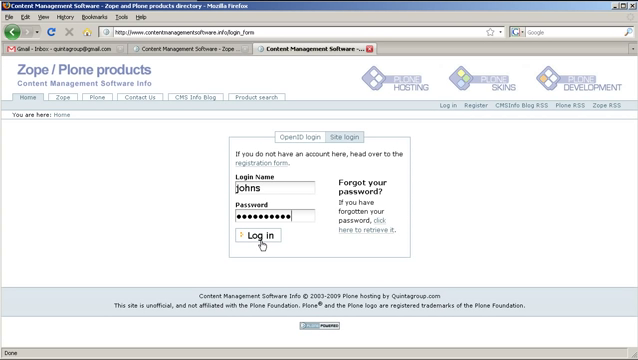
- Log in as John Smith and save the 'I like it!' comment with captcha word 'sign'
{"action": "left_click", "coordinate": [243, 242]}
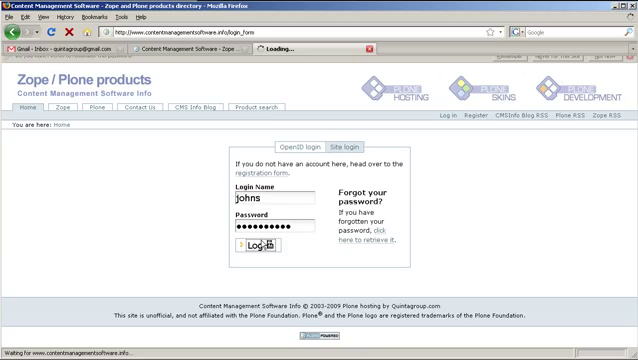
{"action": "left_click", "coordinate": [259, 242]}
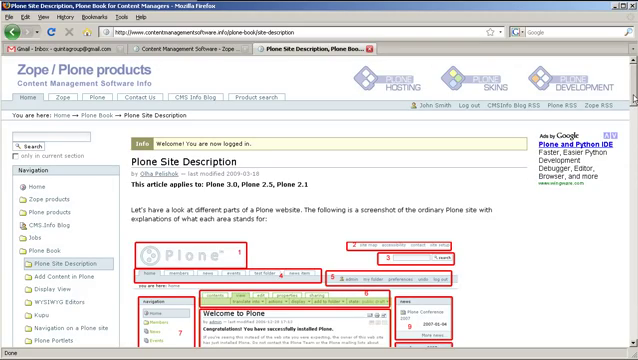
{"action": "scroll", "scroll_direction": "down", "scroll_amount": 3}
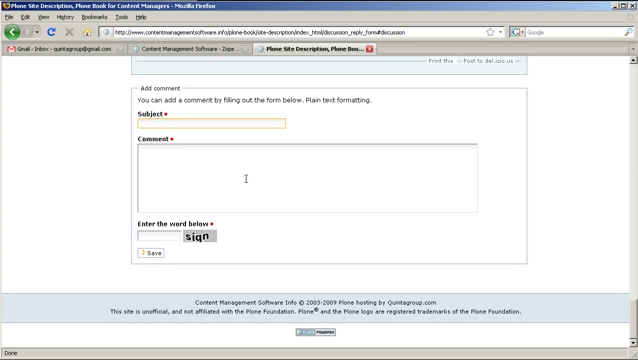
{"action": "type", "text": "sign"}
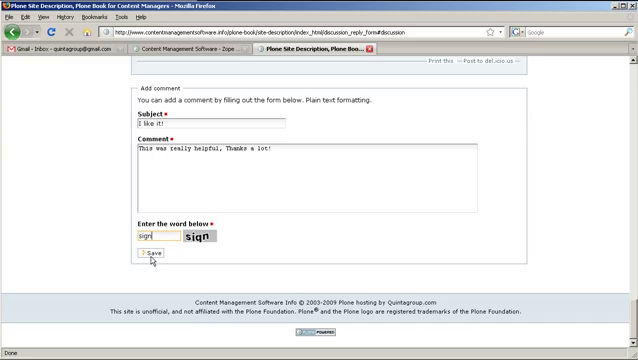
{"action": "left_click", "coordinate": [144, 255]}
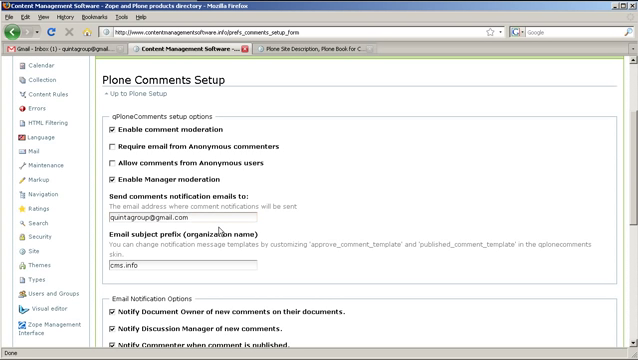
{"action": "triple_click", "coordinate": [160, 219]}
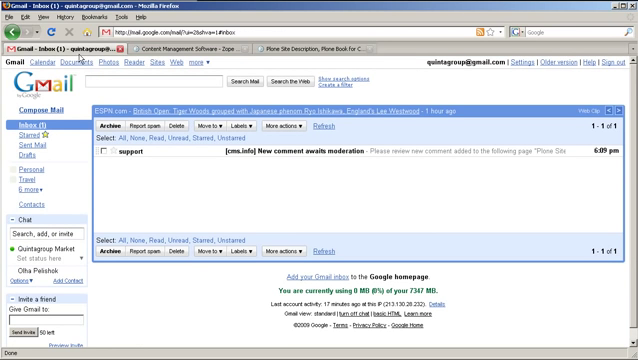
{"action": "mouse_move", "coordinate": [274, 157]}
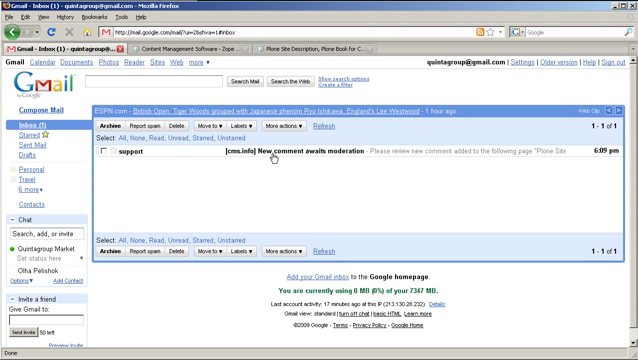
{"action": "mouse_move", "coordinate": [276, 157]}
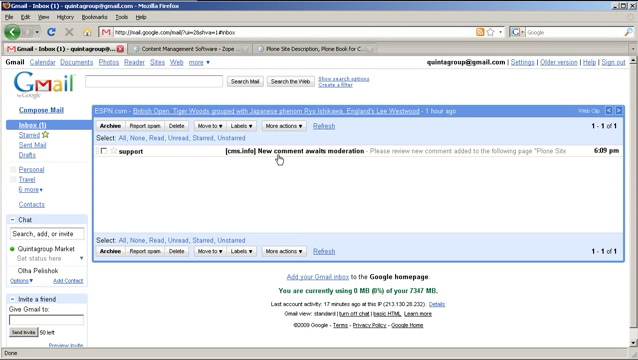